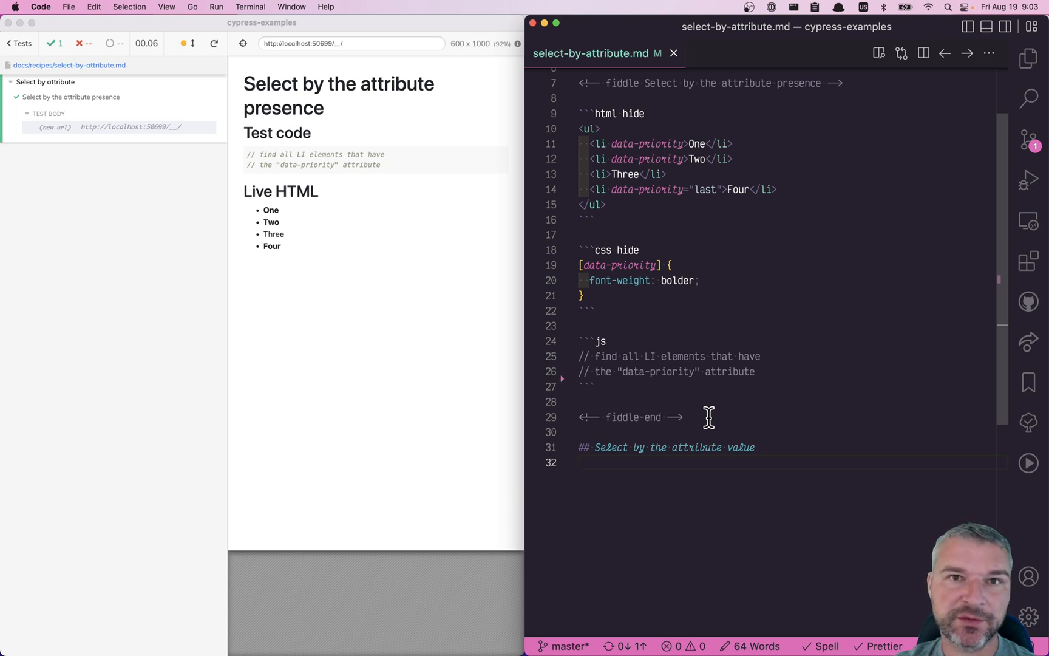
{"action": "mouse_move", "coordinate": [747, 139]}
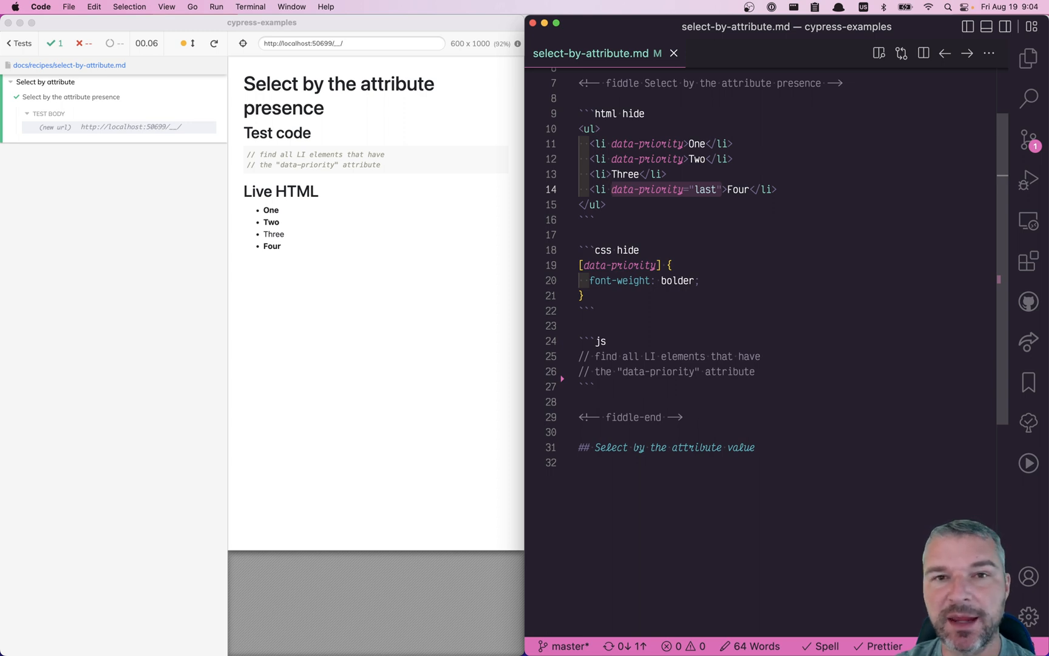
{"action": "mouse_move", "coordinate": [712, 163]}
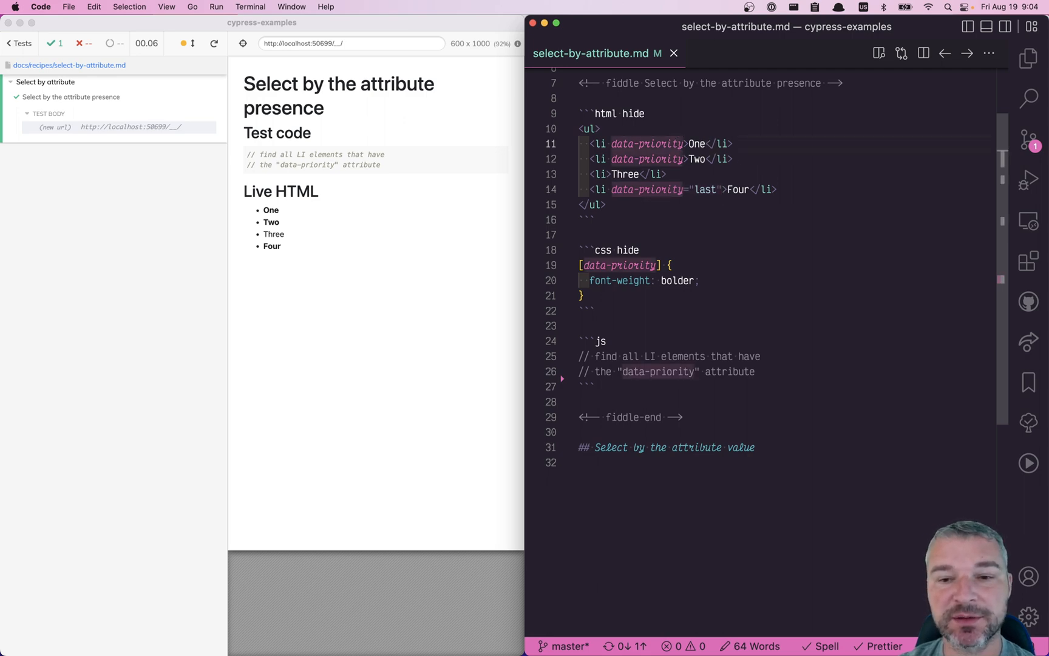
Add cy.get('[data-priority]') after line 26, then start a comment about items with NO attribute
{"action": "left_click", "coordinate": [754, 371]}
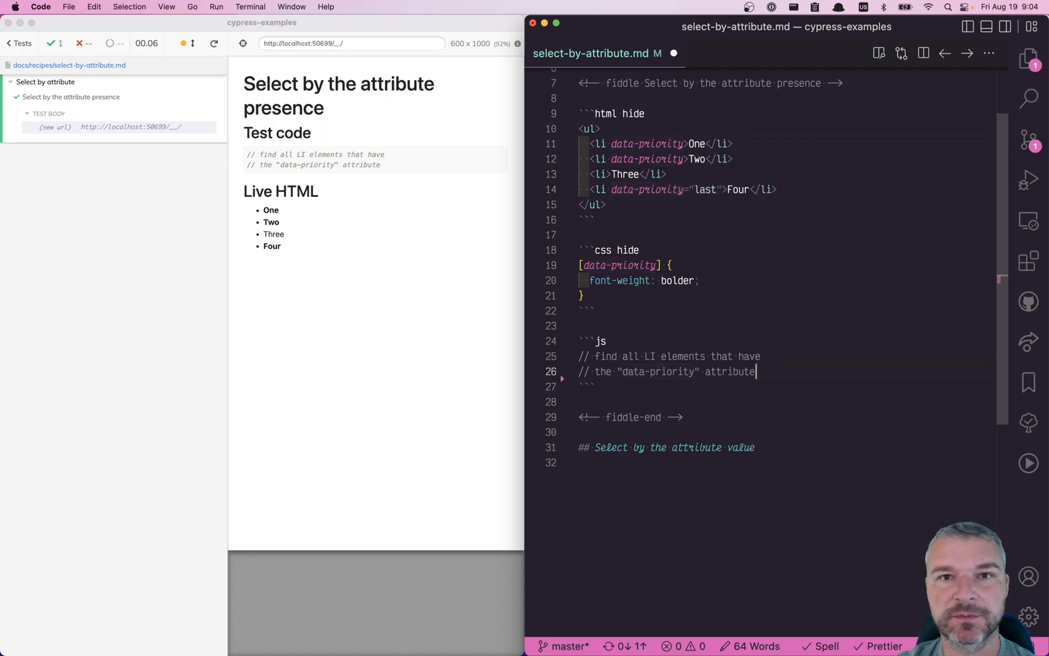
{"action": "type", "text": "cy.get('')"}
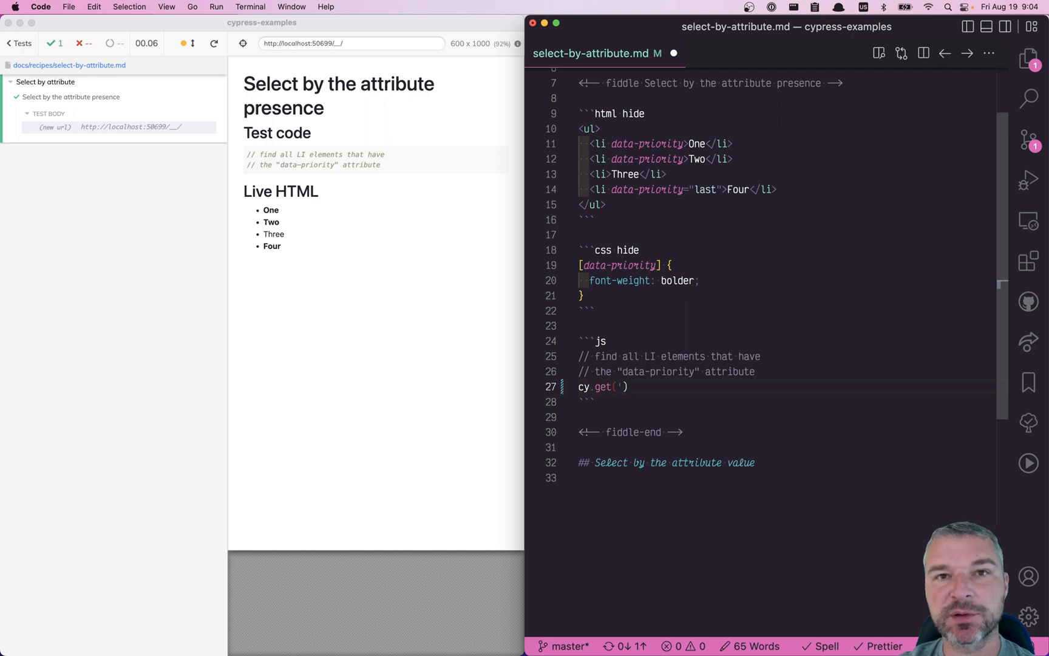
{"action": "type", "text": "[]"}
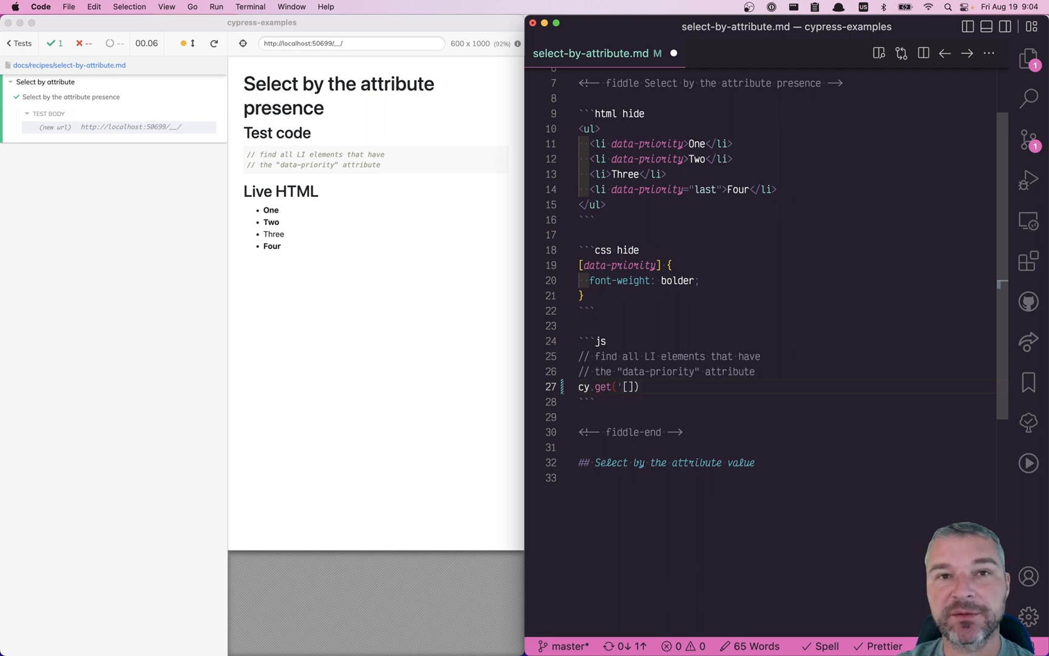
{"action": "type", "text": "data-priority"}
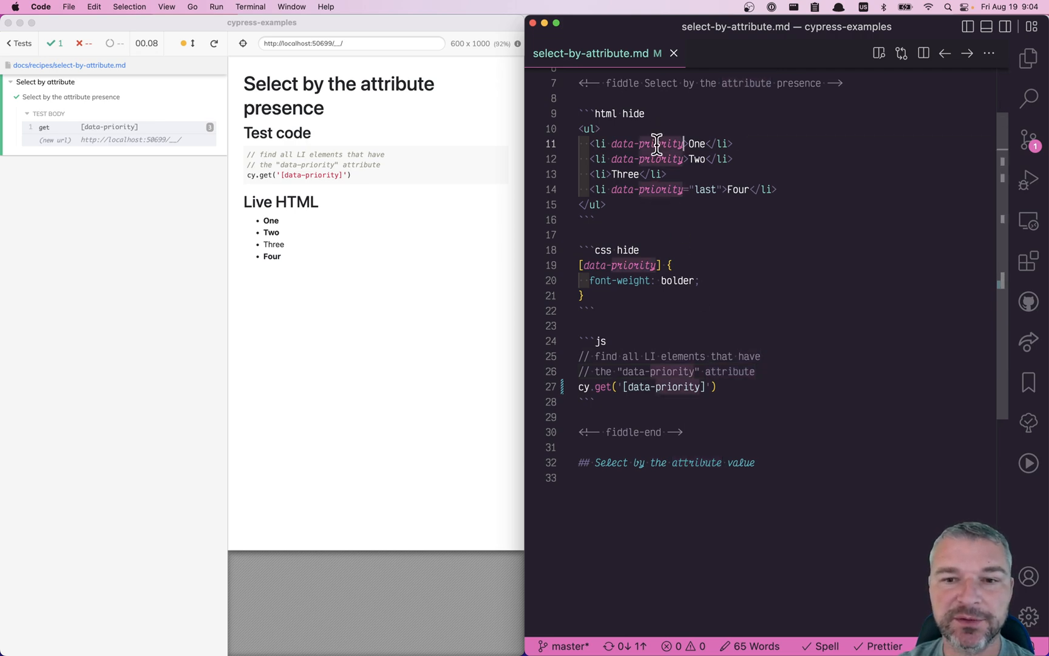
{"action": "type", "text": "NO"}
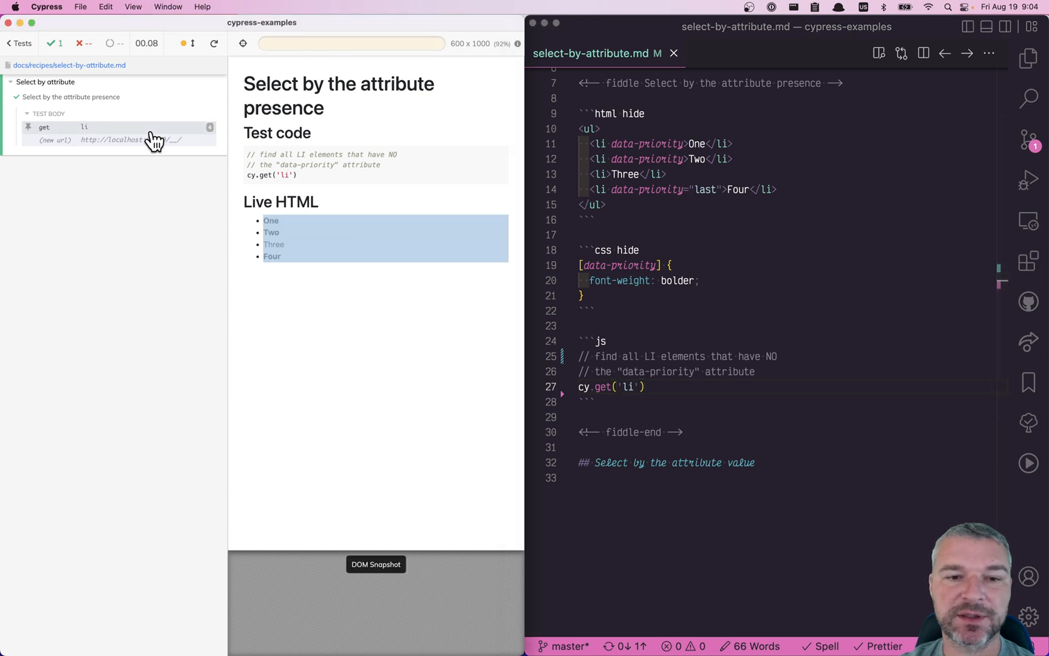
{"action": "mouse_move", "coordinate": [394, 248]}
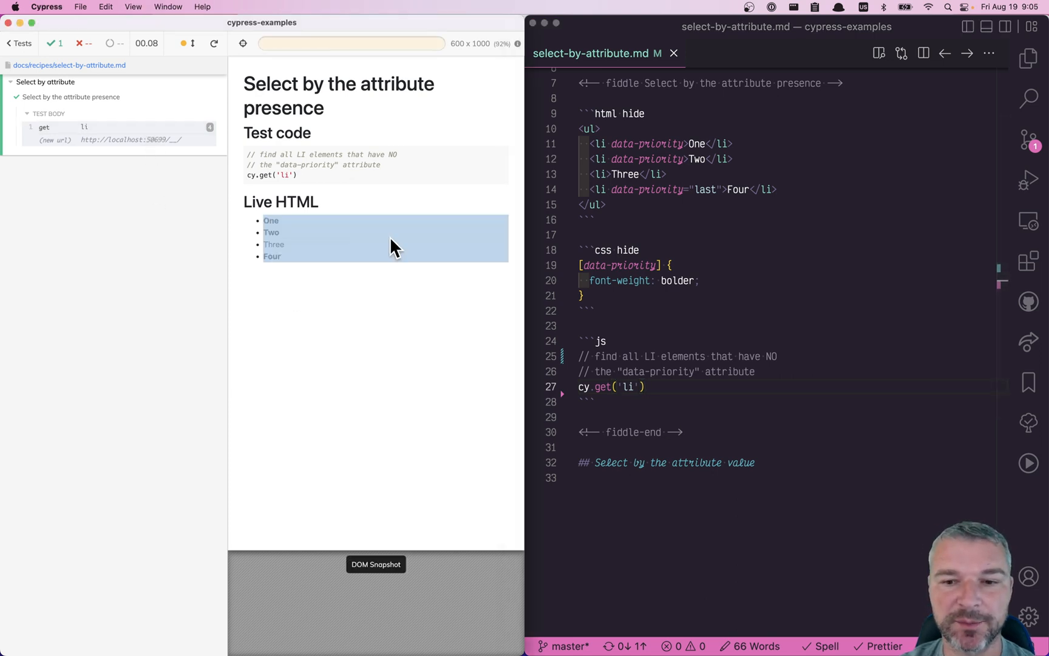
Append .not('[data-attribute]') to cy.get('li') so attributed items are excluded
{"action": "type", "text": ".not"}
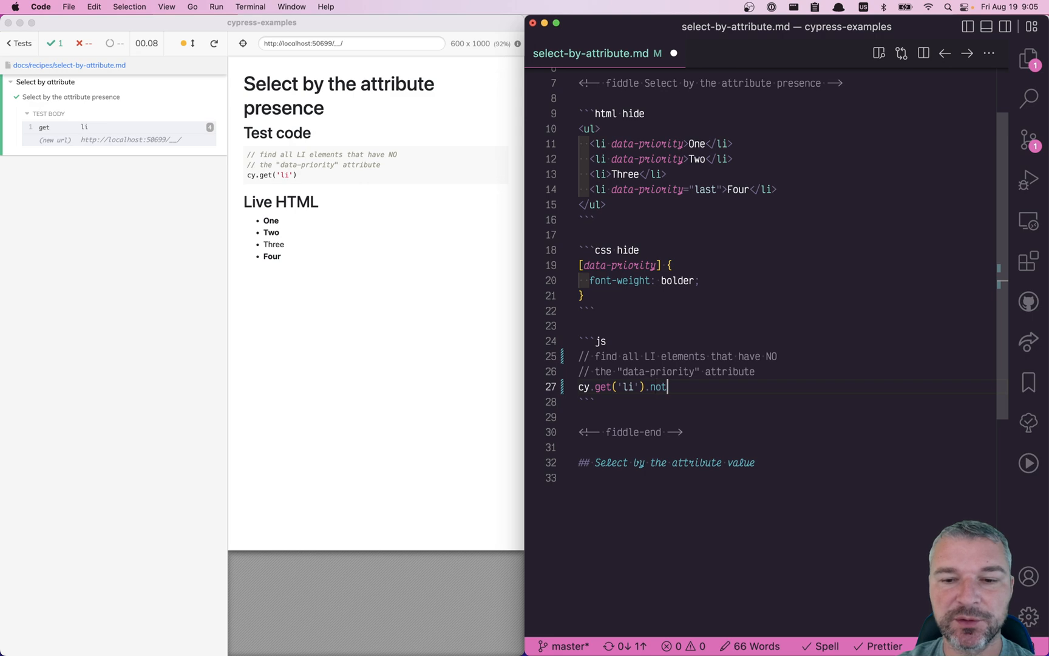
{"action": "type", "text": "()"}
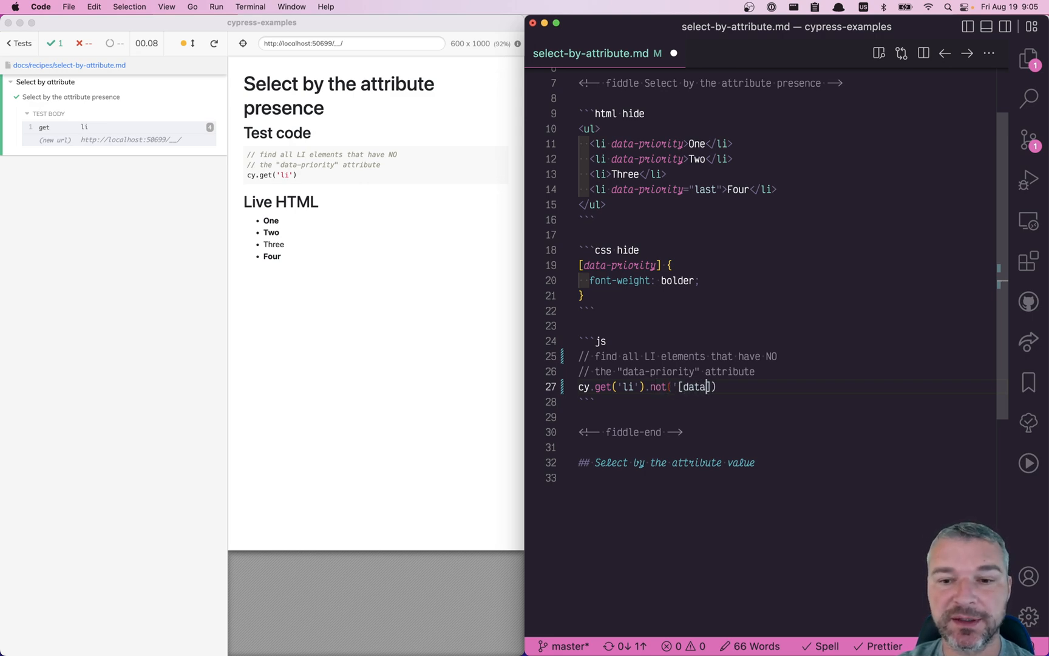
{"action": "type", "text": "-attribute"}
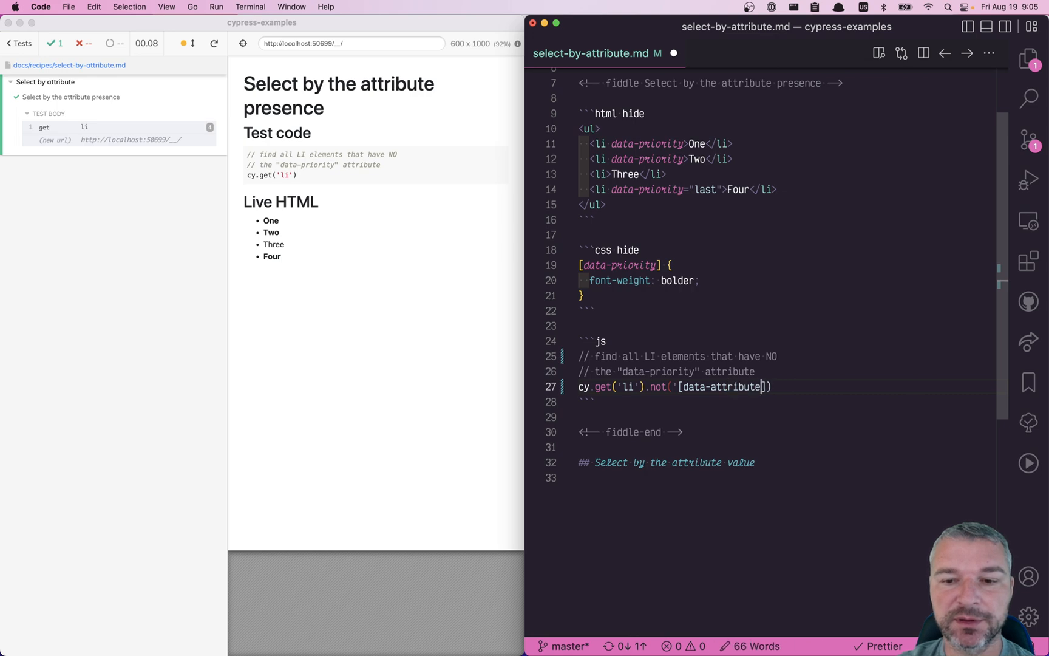